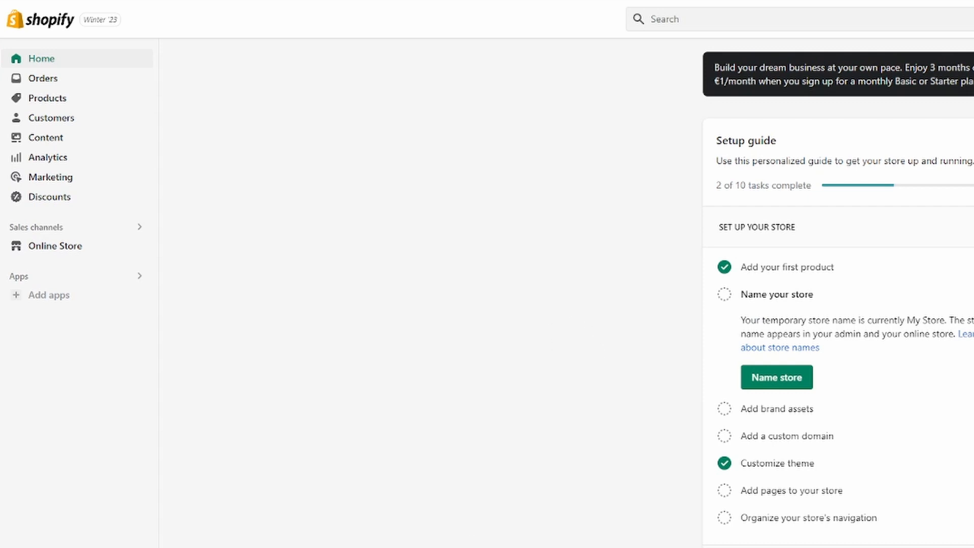
- Go to Settings > Domains to view the store's primary myshopify.com domain
scroll(down, 3)
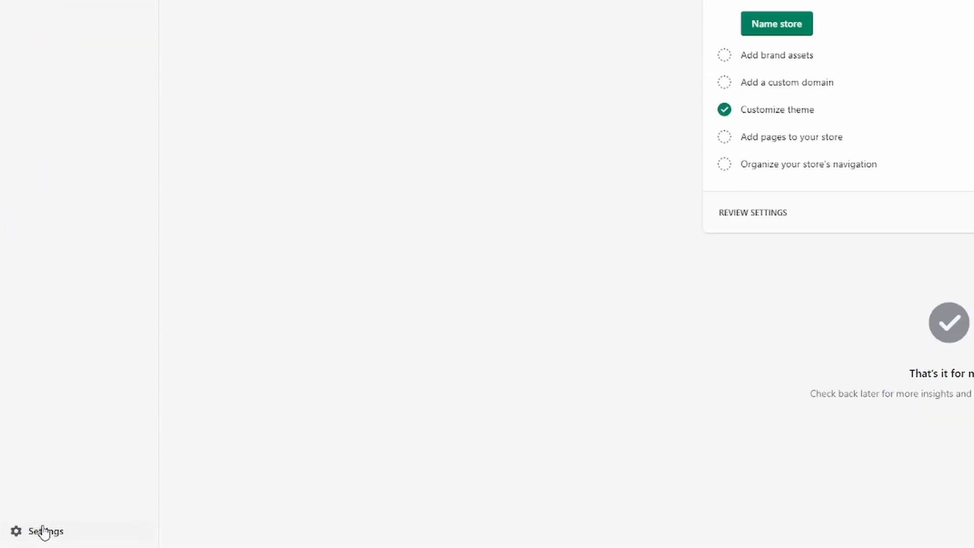
click(45, 531)
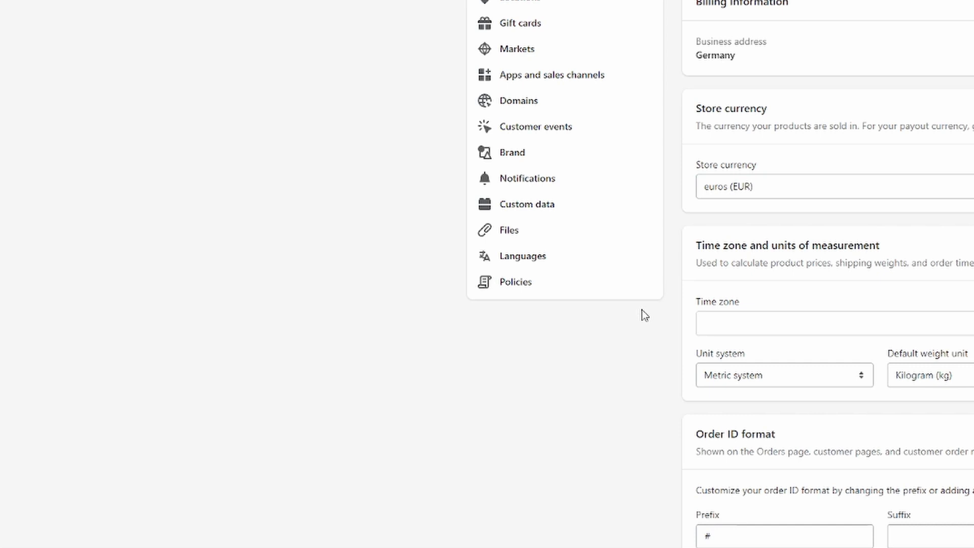
scroll(up, 3)
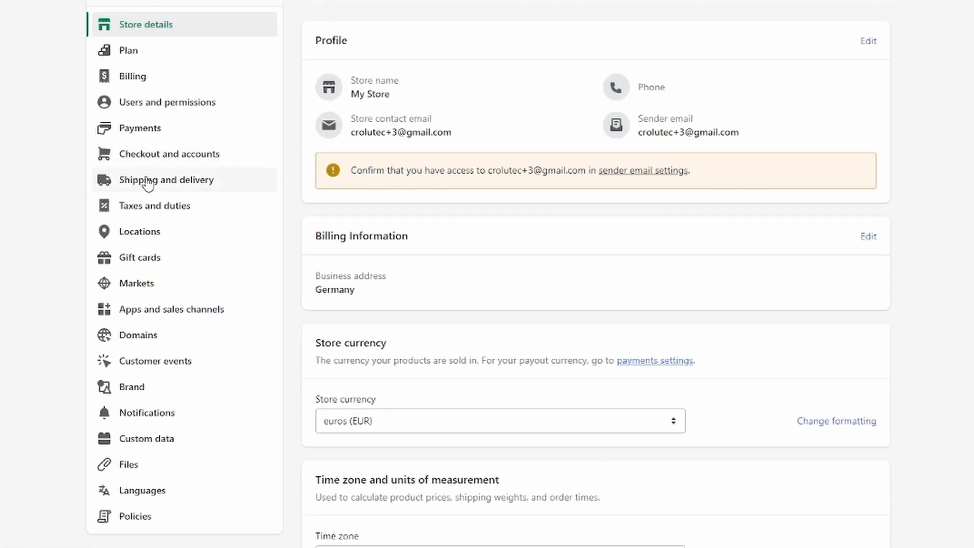
click(138, 335)
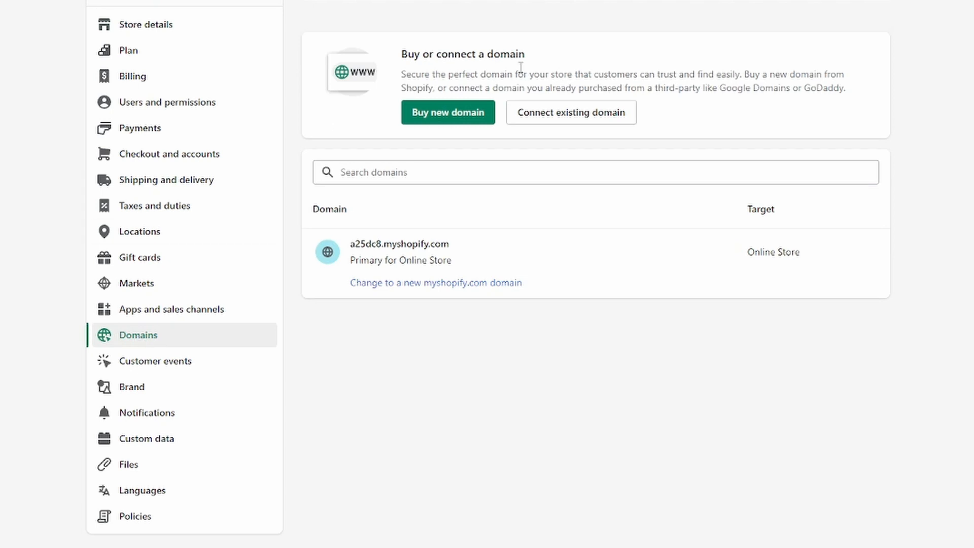
mouse_move(554, 121)
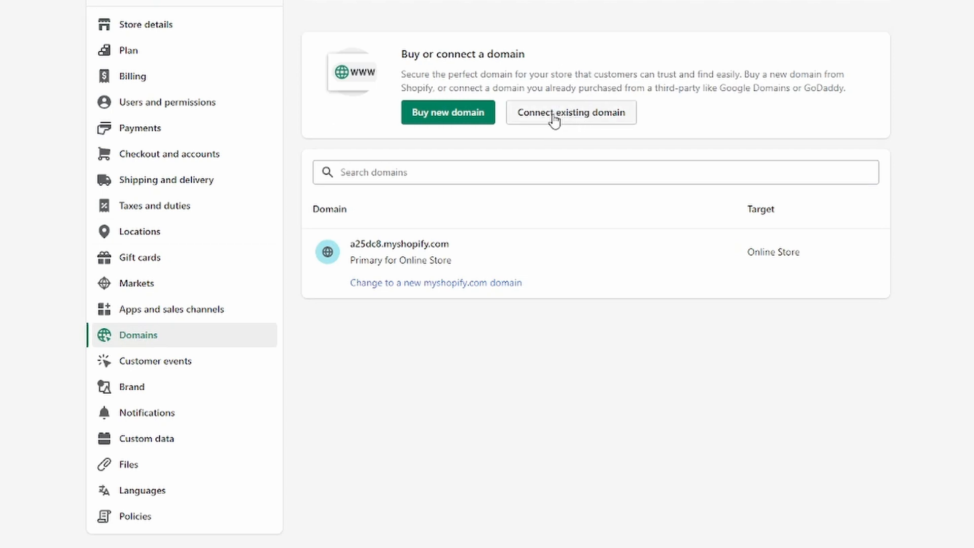
- Submit mynewtestdomain.cf in the connect-existing-domain form
click(570, 113)
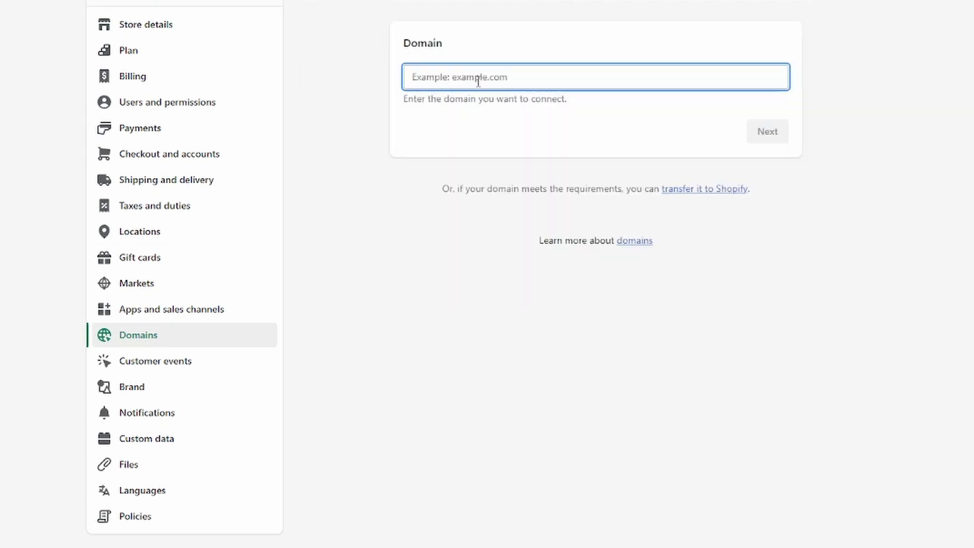
scroll(up, 3)
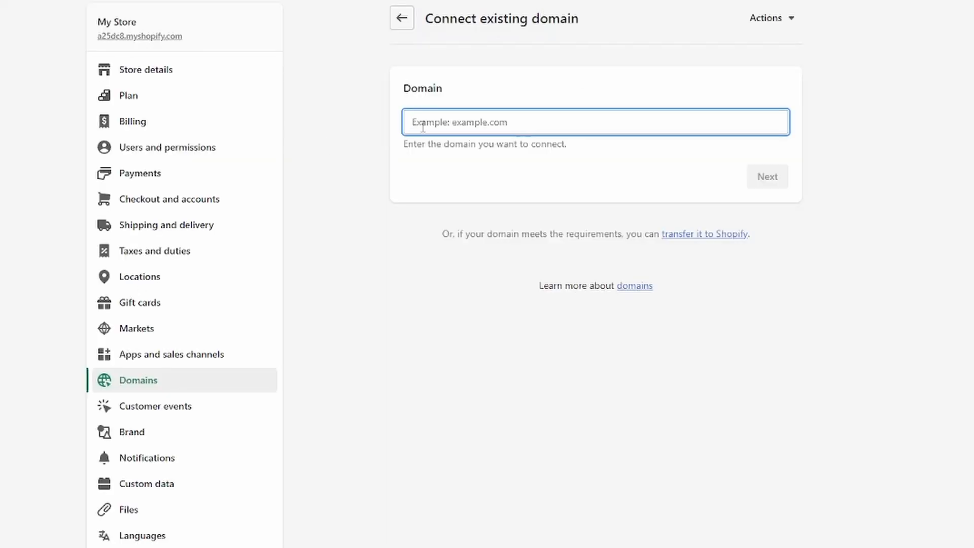
text(mynewtestdomain.cf)
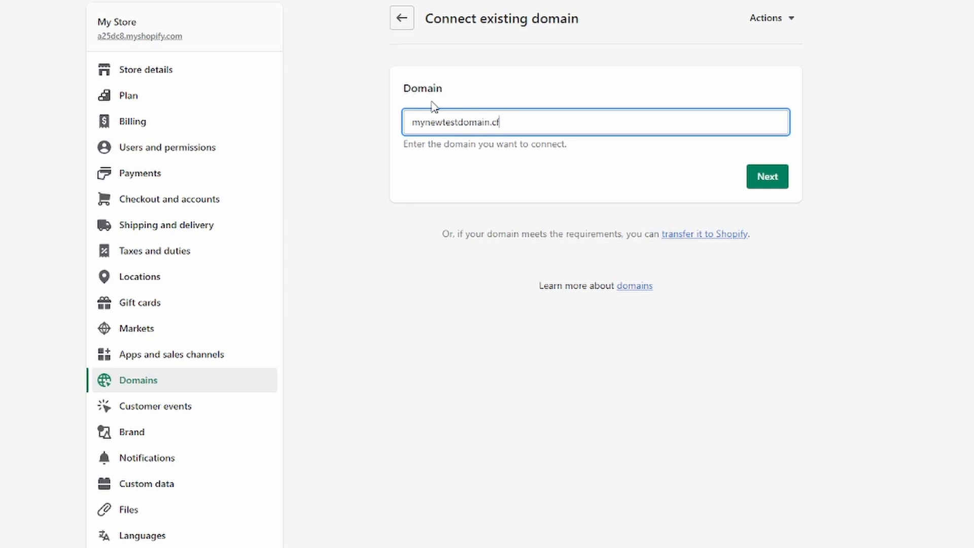
click(767, 177)
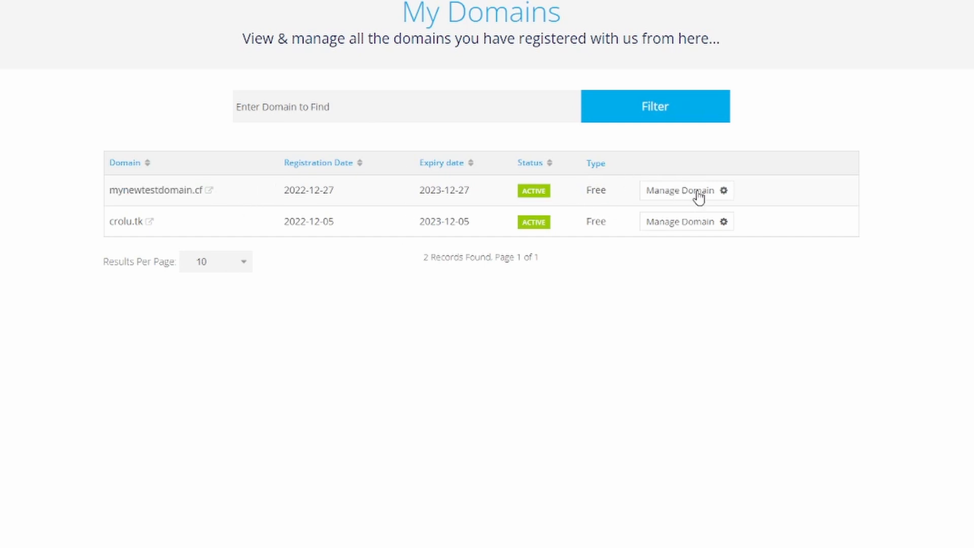
mouse_move(549, 398)
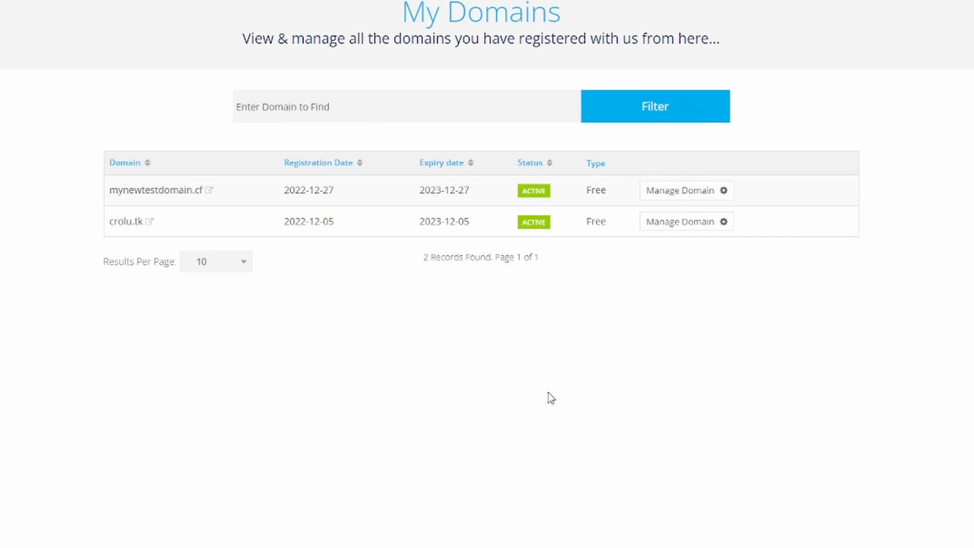
- Open the Manage Freenom DNS page for mynewtestdomain.cf
click(686, 190)
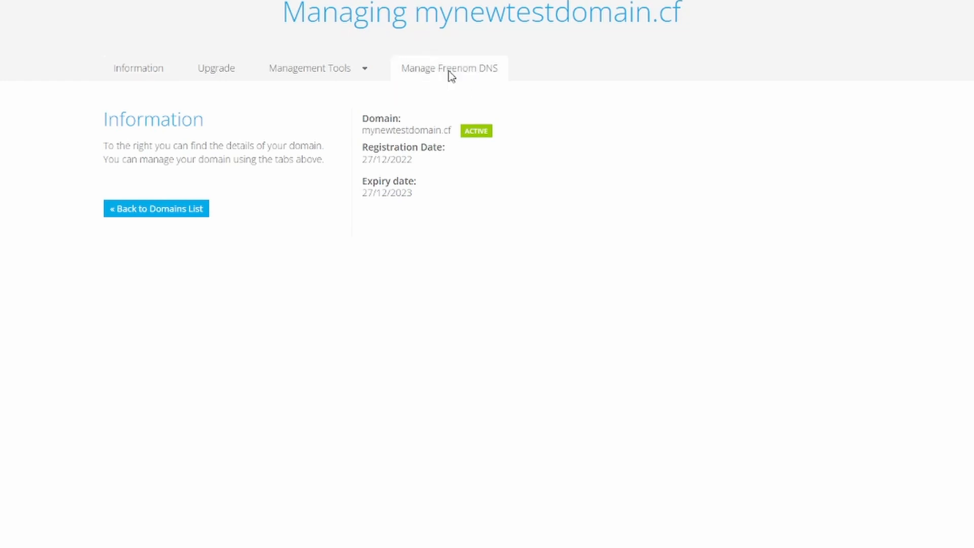
click(448, 68)
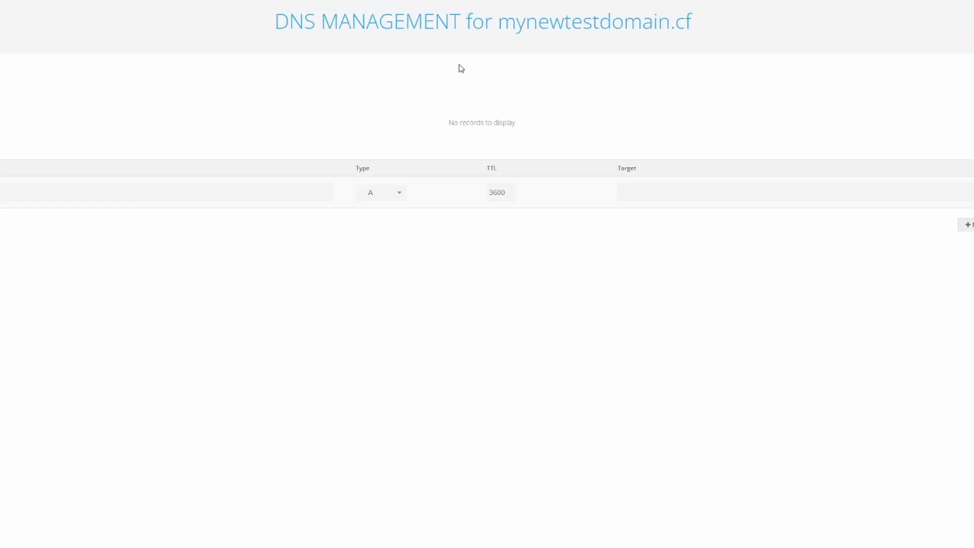
mouse_move(125, 262)
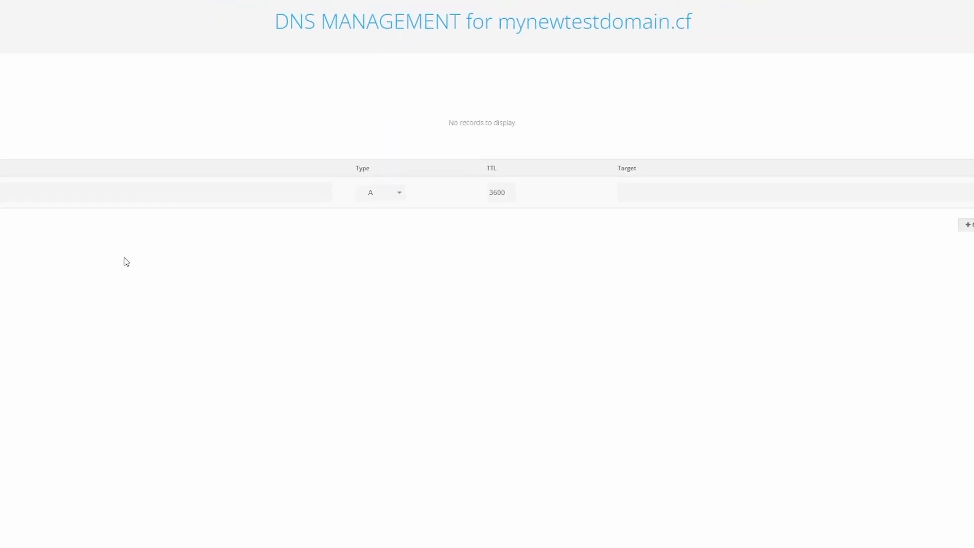
mouse_move(109, 371)
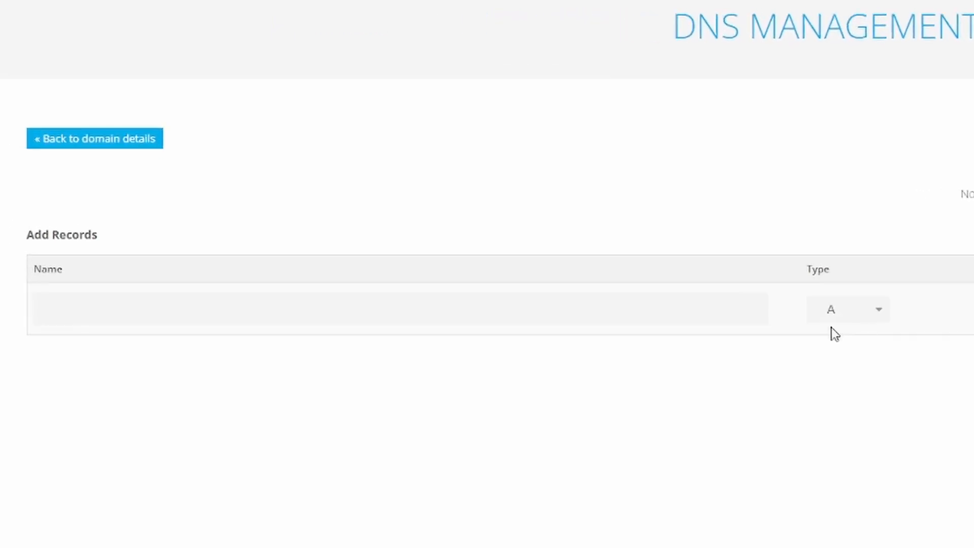
mouse_move(841, 337)
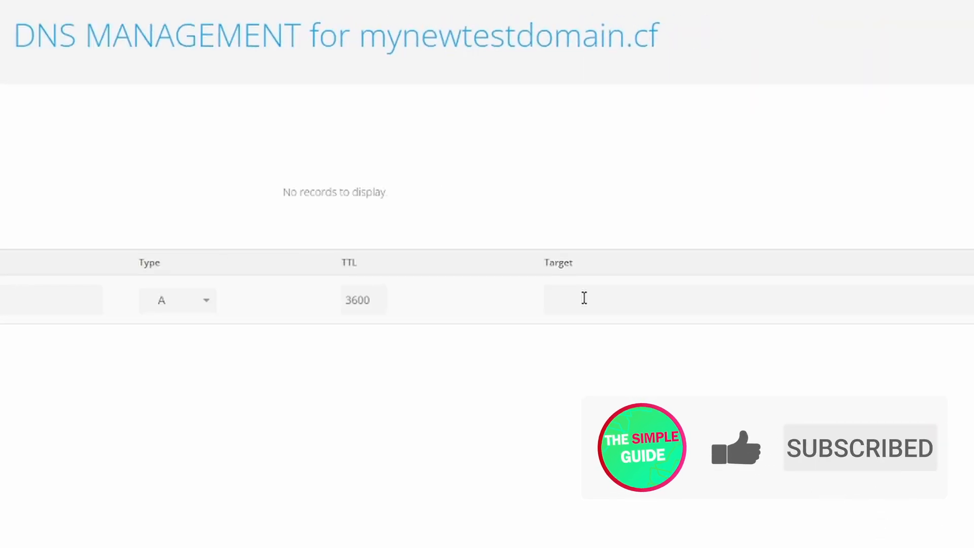
- Enter 23.227.38.65 as the A record's target
scroll(right, 3)
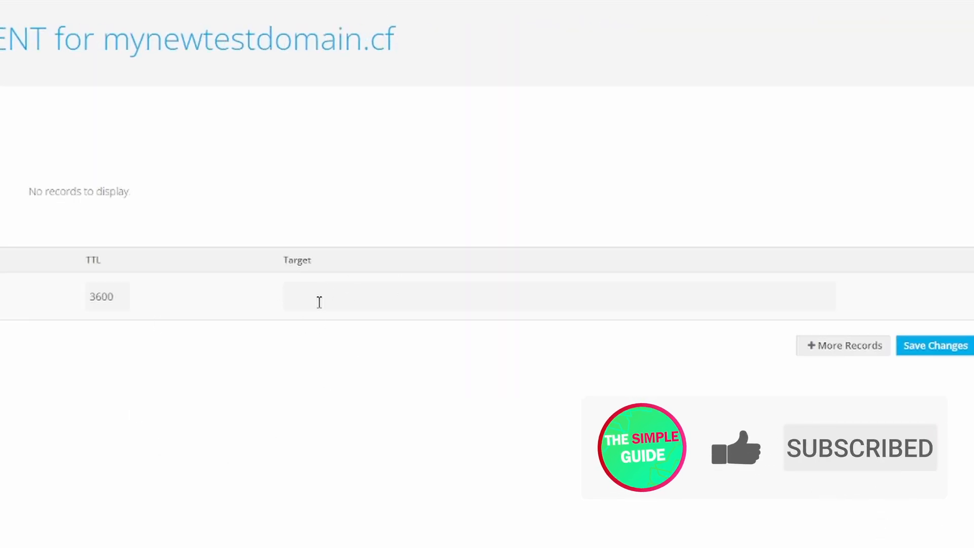
text(23)
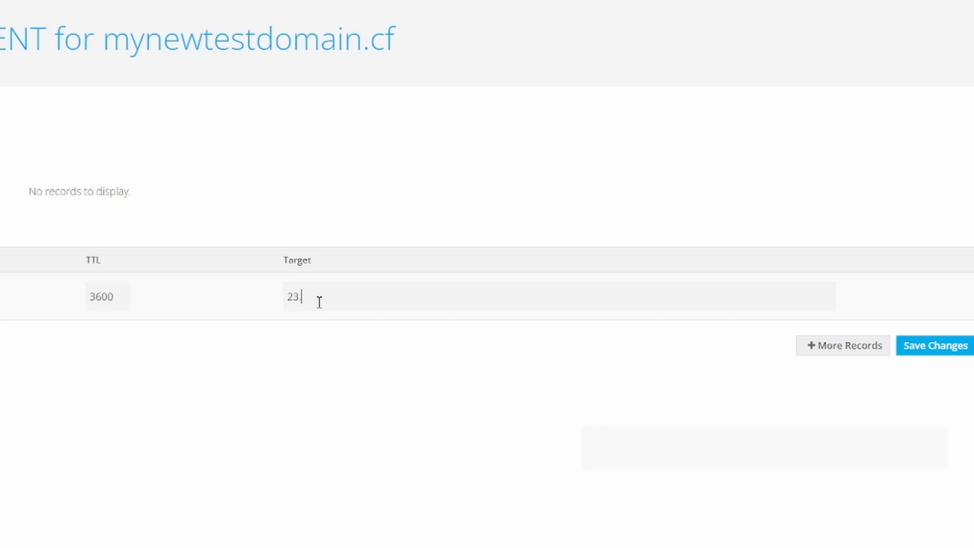
text(.227.3)
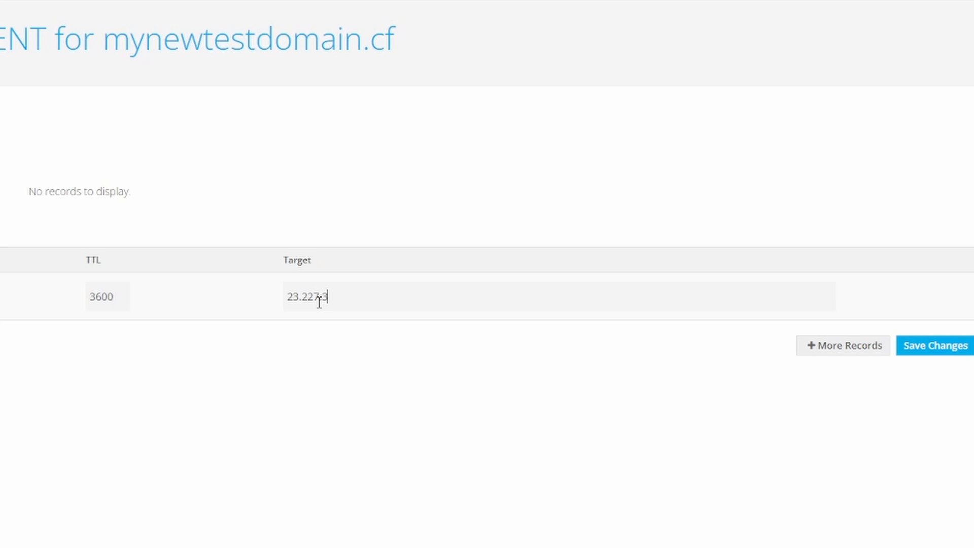
text(8.65)
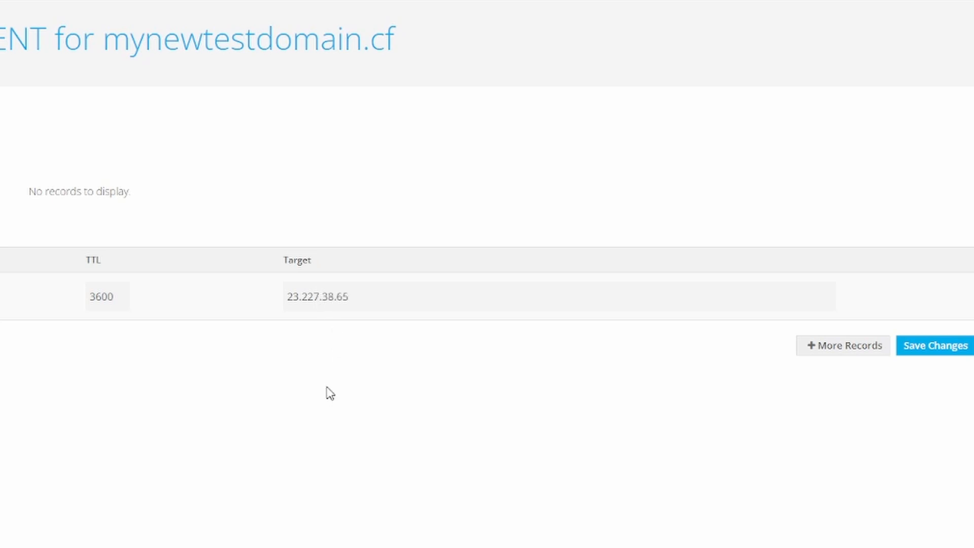
mouse_move(843, 346)
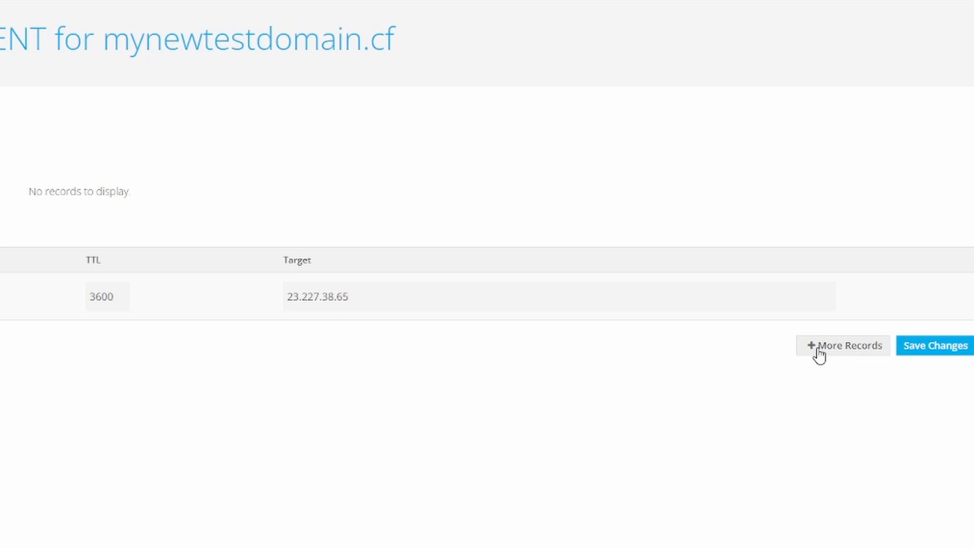
- Add a second record: CNAME, name www, target shops.myshopify.com
click(847, 345)
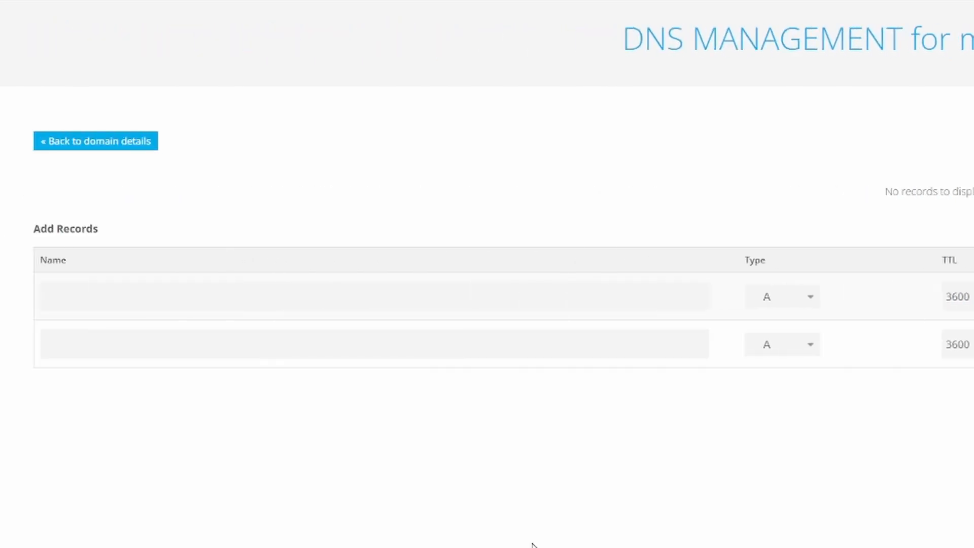
mouse_move(792, 396)
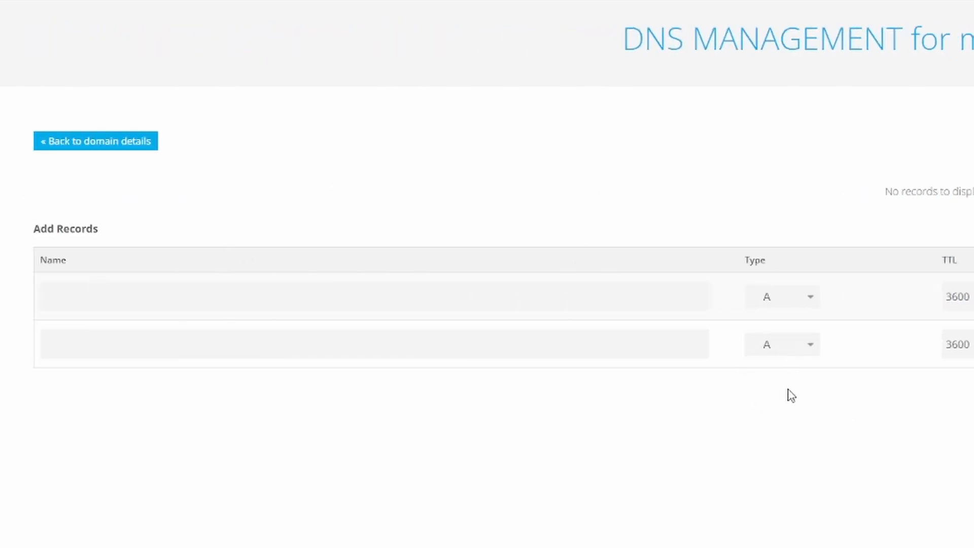
click(781, 344)
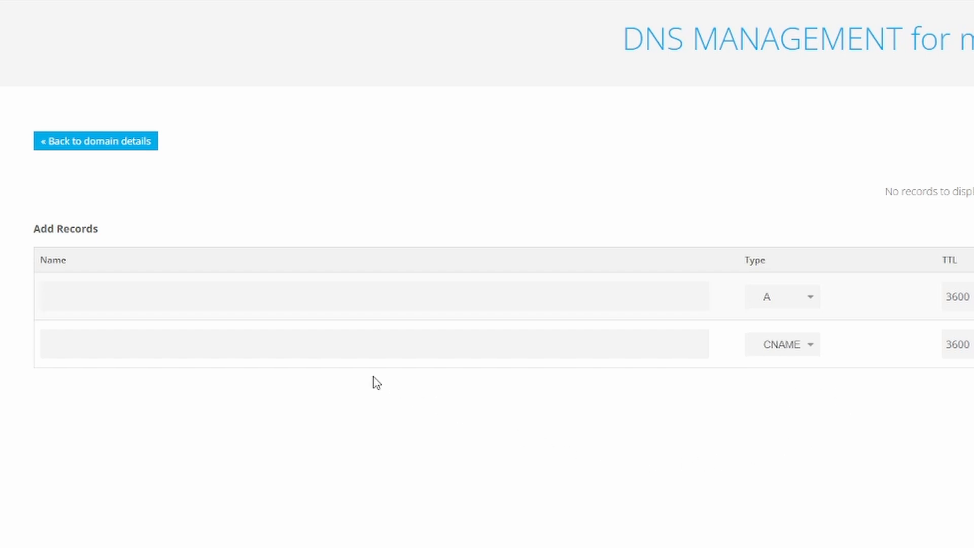
click(285, 343)
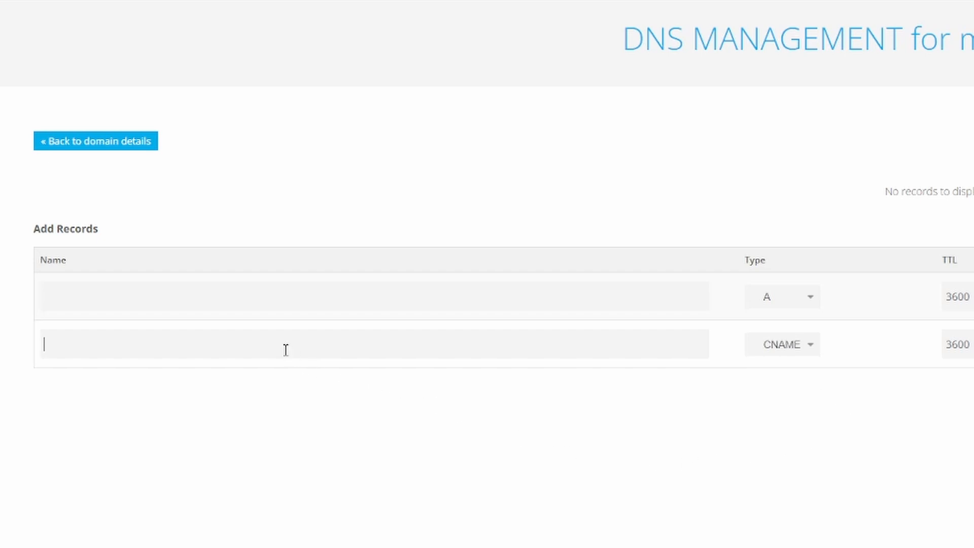
text(www)
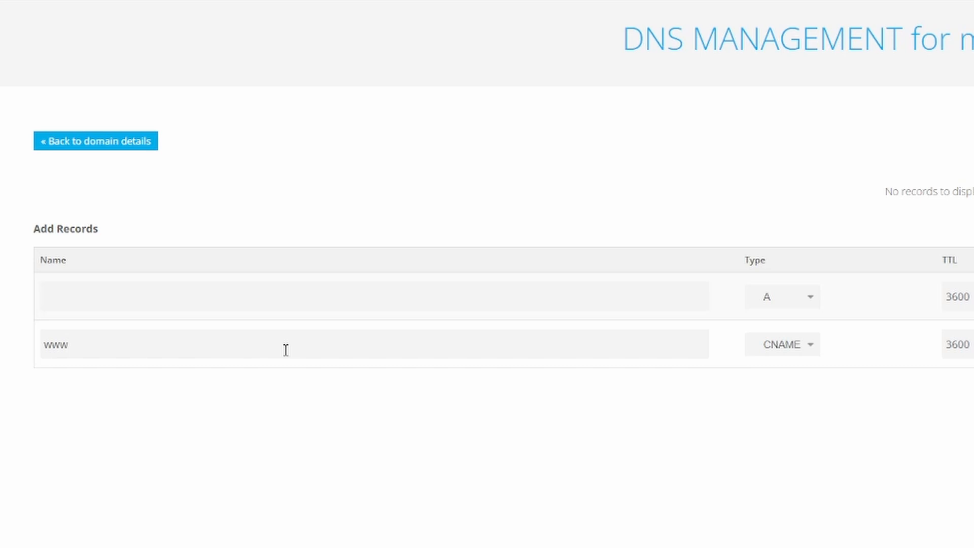
scroll(right, 3)
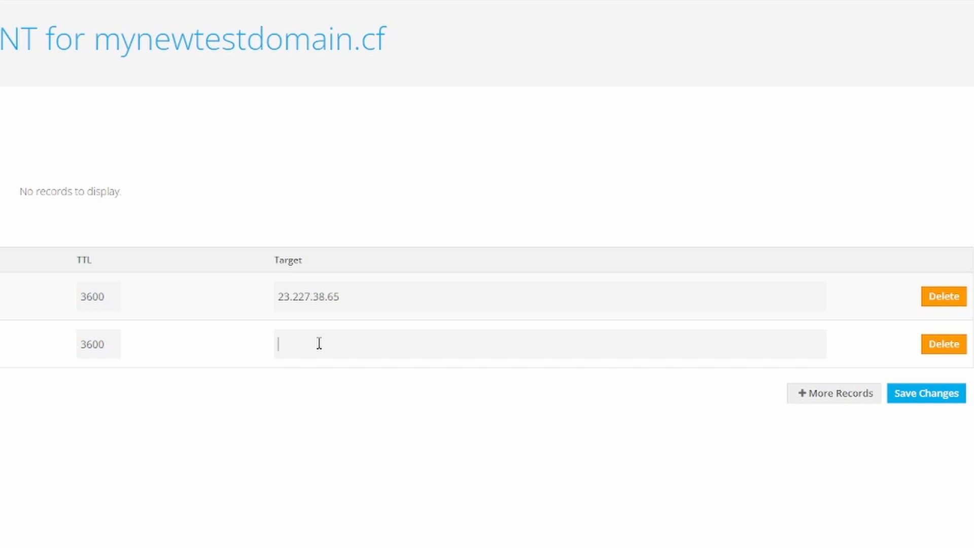
text(shops)
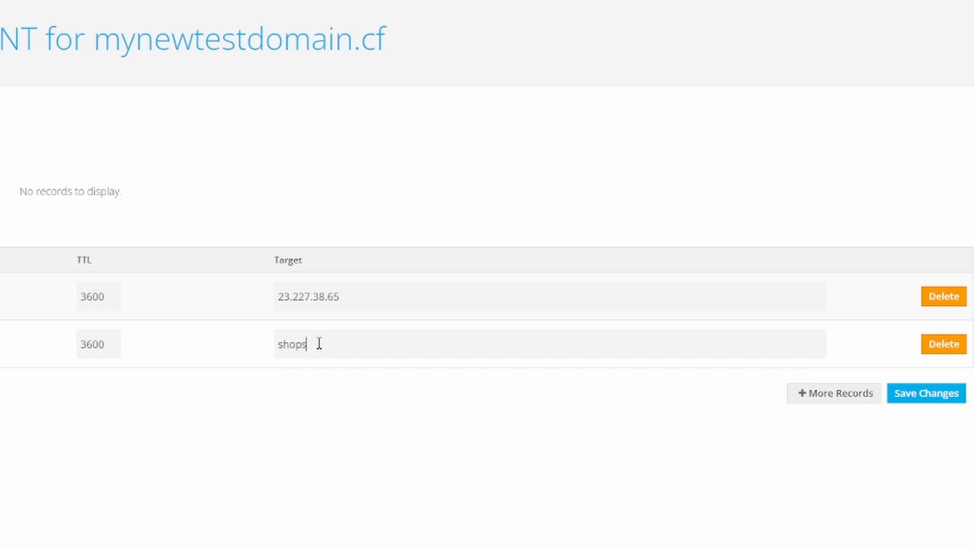
text(.mysh)
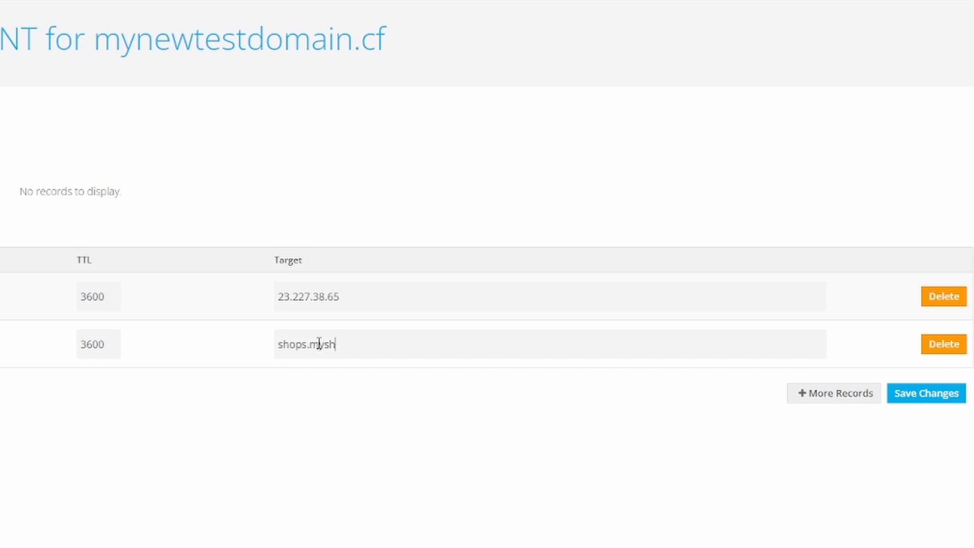
text(opify.c)
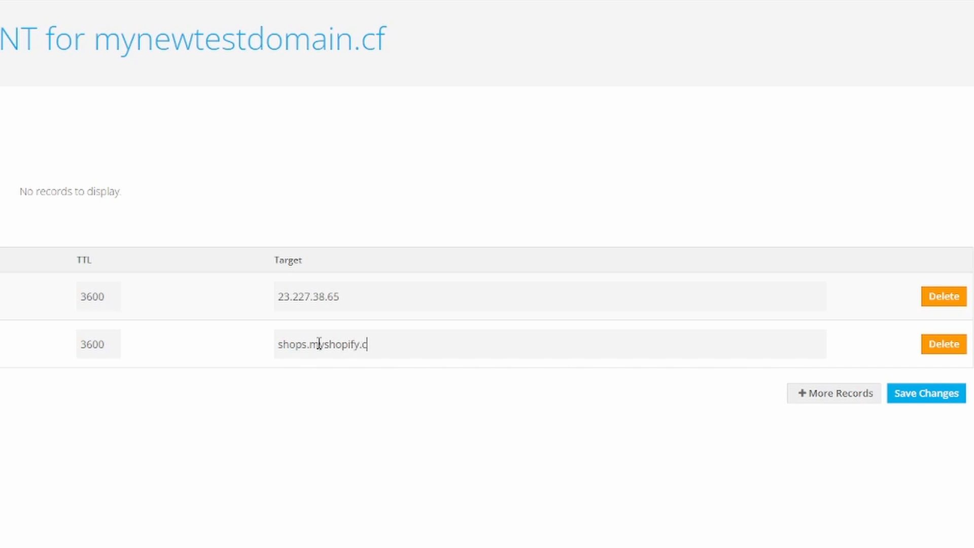
text(om)
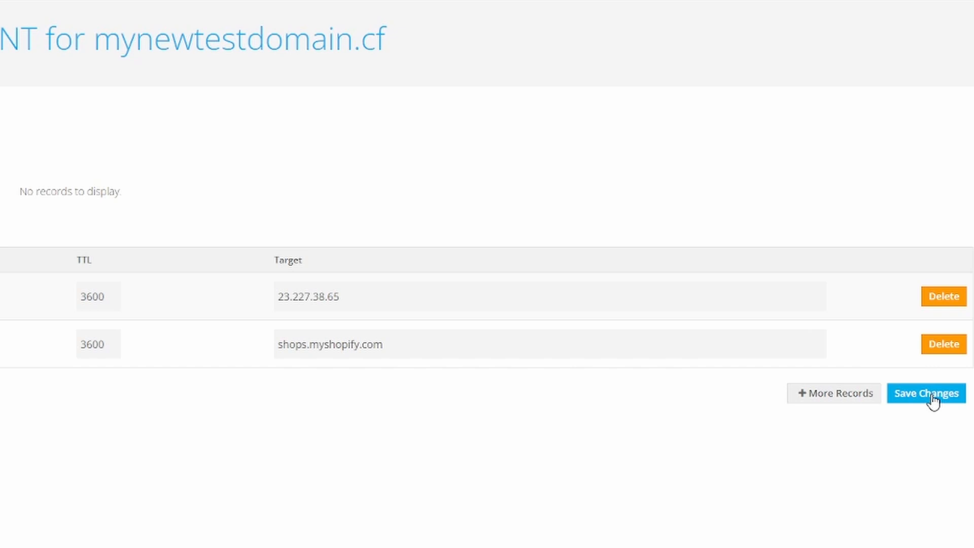
- Save the A and www CNAME records in Freenom and confirm they're listed
click(833, 392)
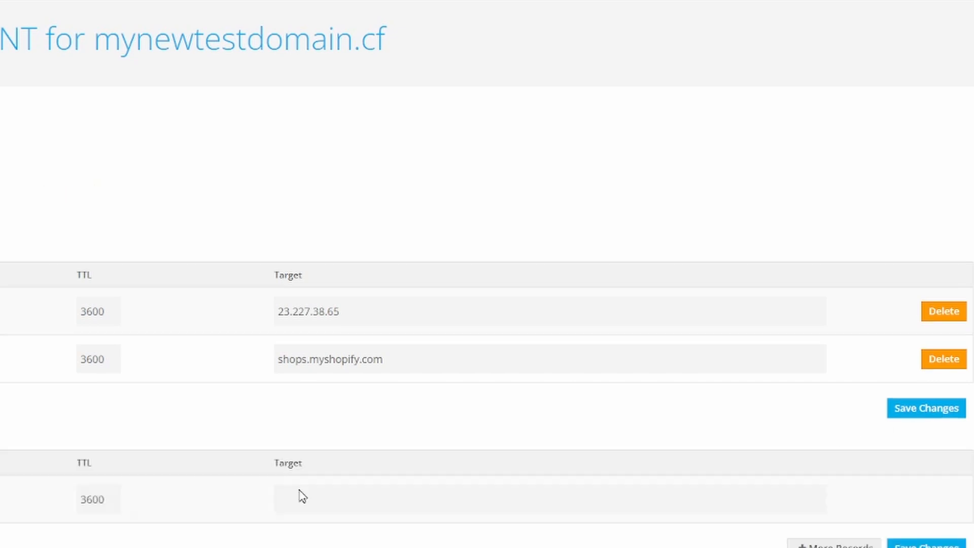
click(926, 408)
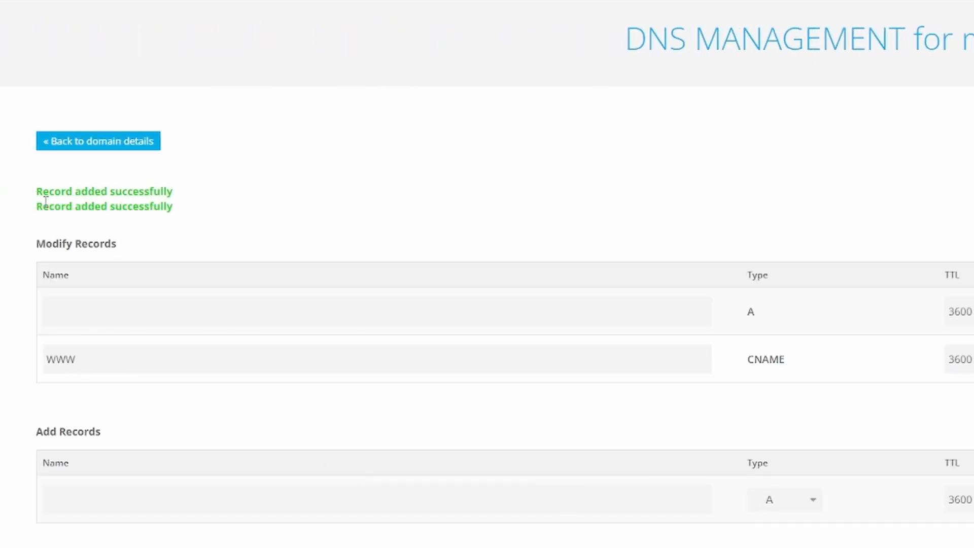
double_click(103, 191)
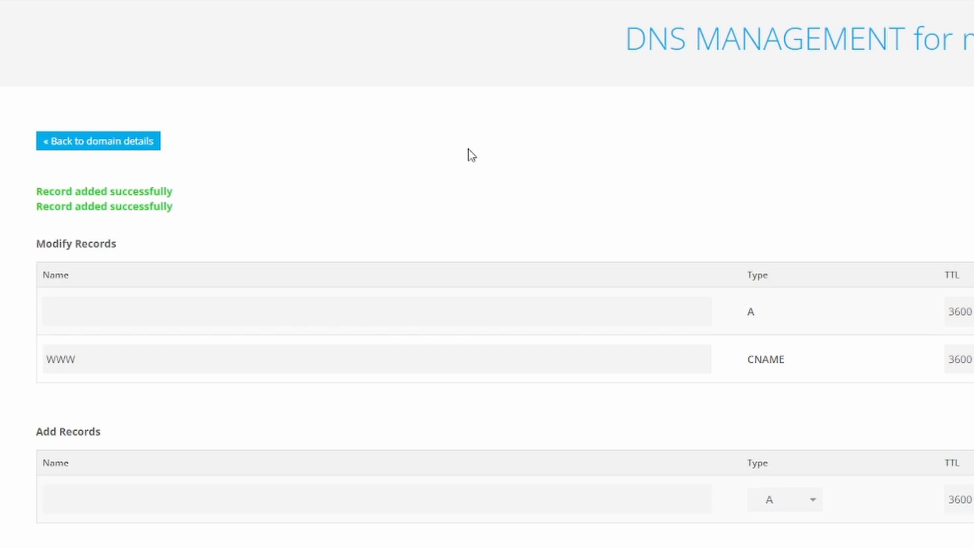
mouse_move(77, 22)
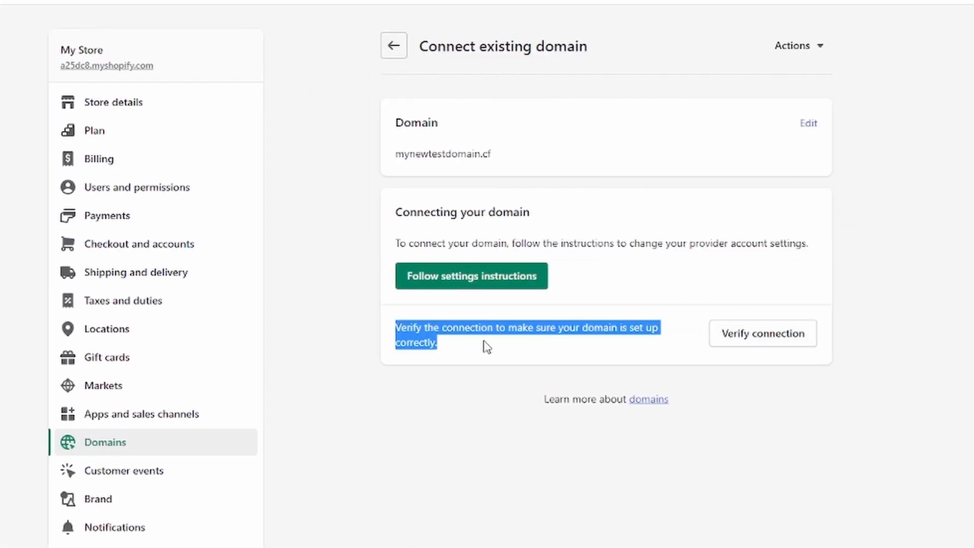
mouse_move(754, 340)
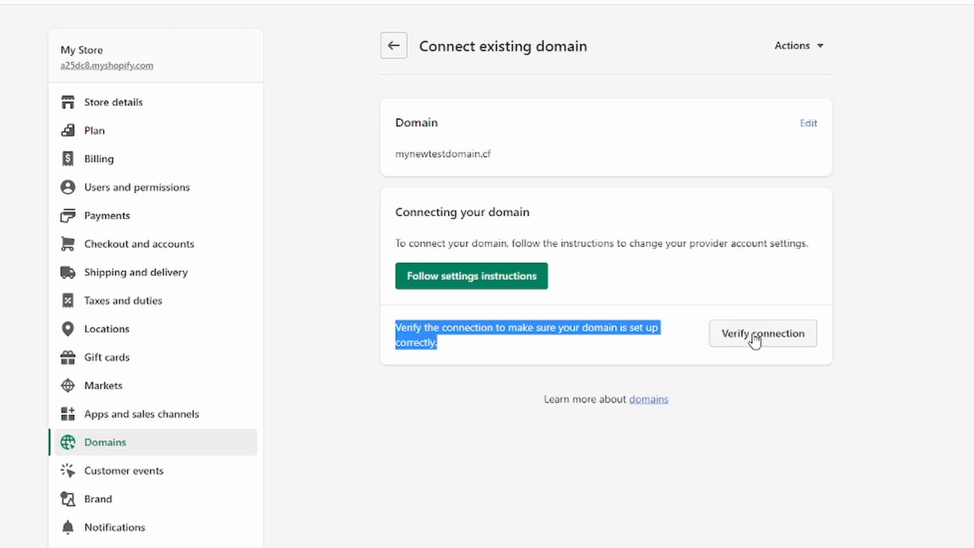
- Verify the mynewtestdomain.cf connection, which flags the A and CNAME records as incorrect
click(762, 333)
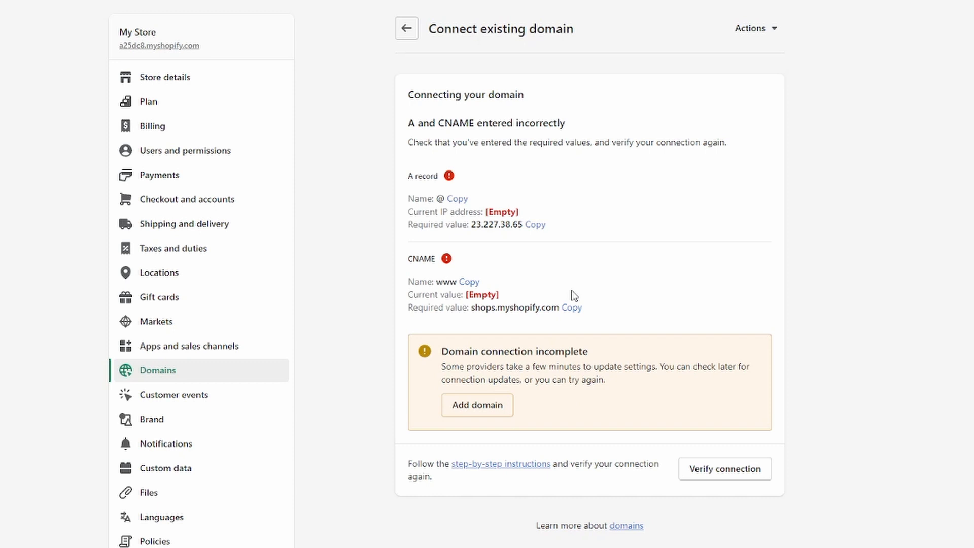
mouse_move(729, 475)
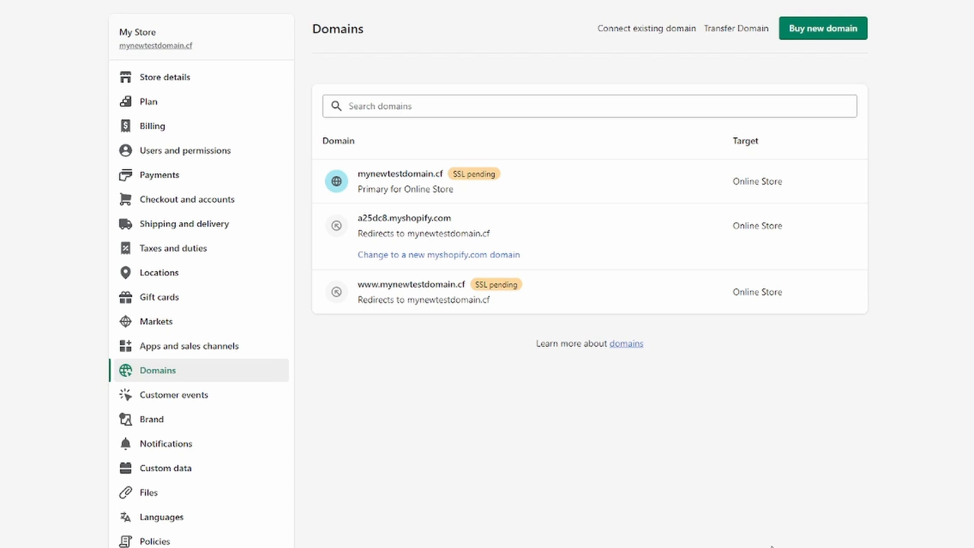
mouse_move(334, 292)
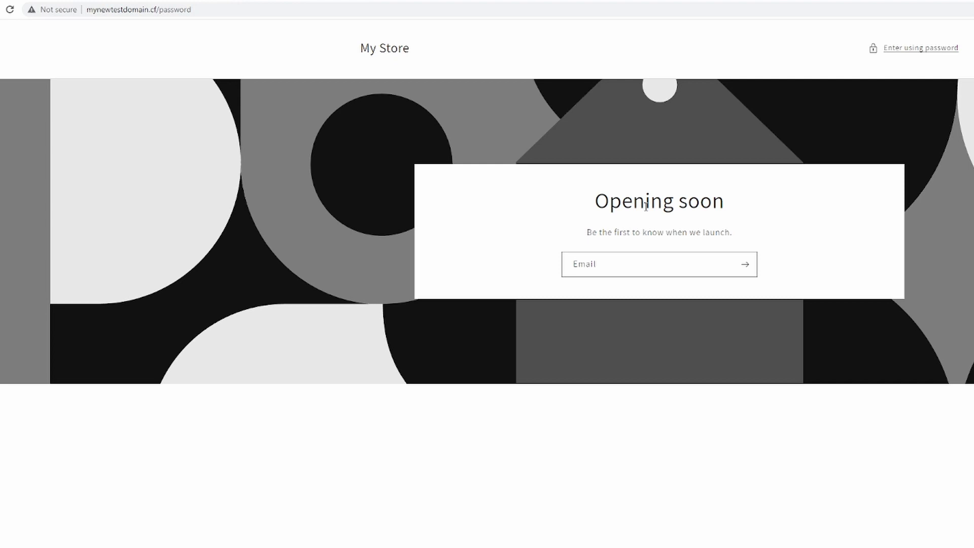
mouse_move(600, 218)
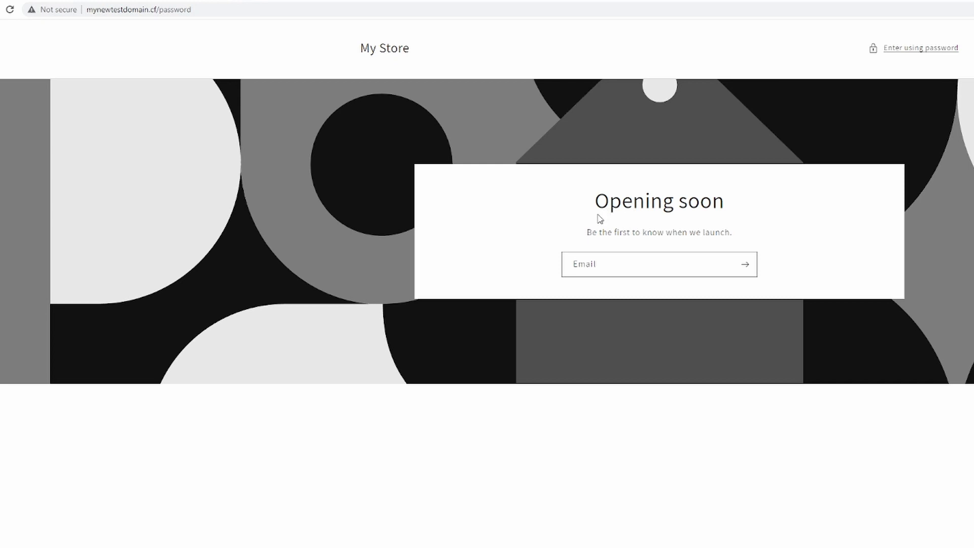
mouse_move(590, 204)
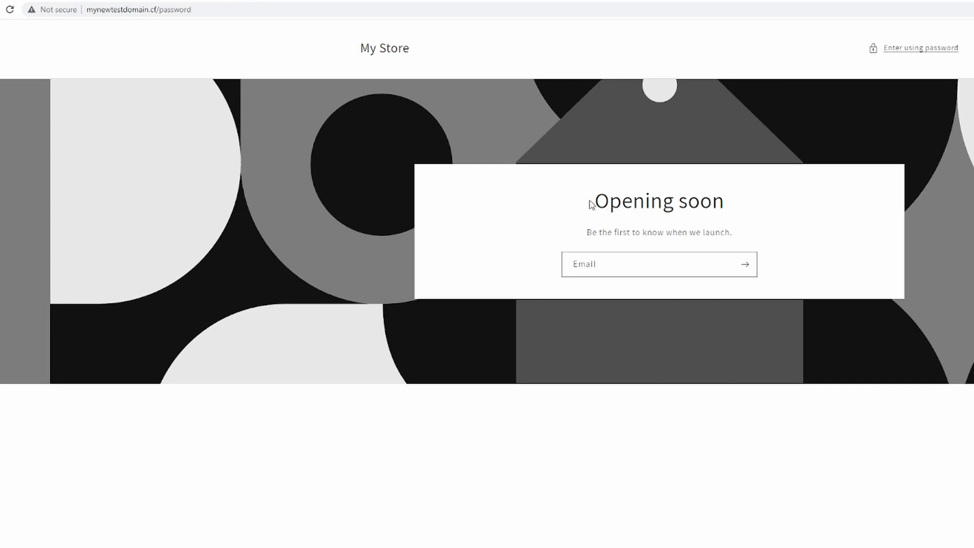
mouse_move(767, 310)
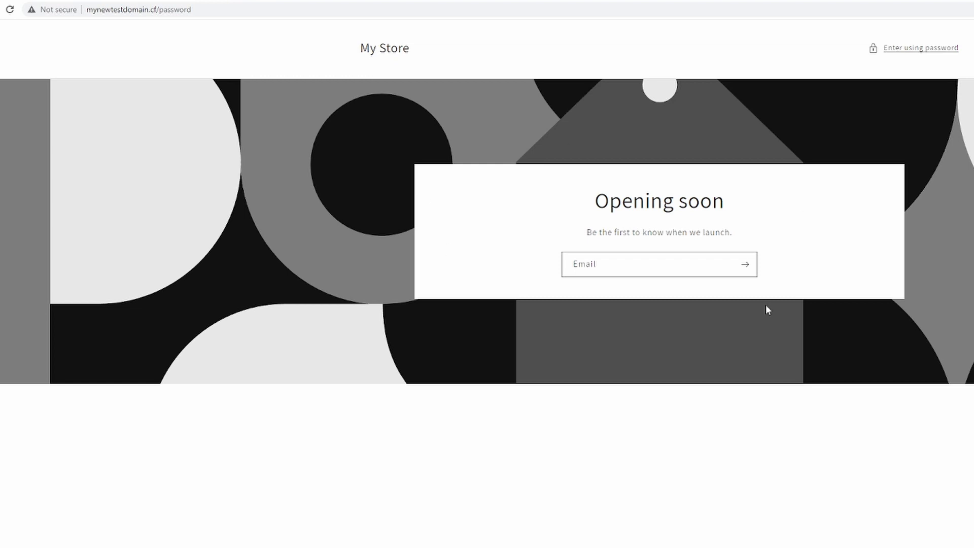
mouse_move(487, 307)
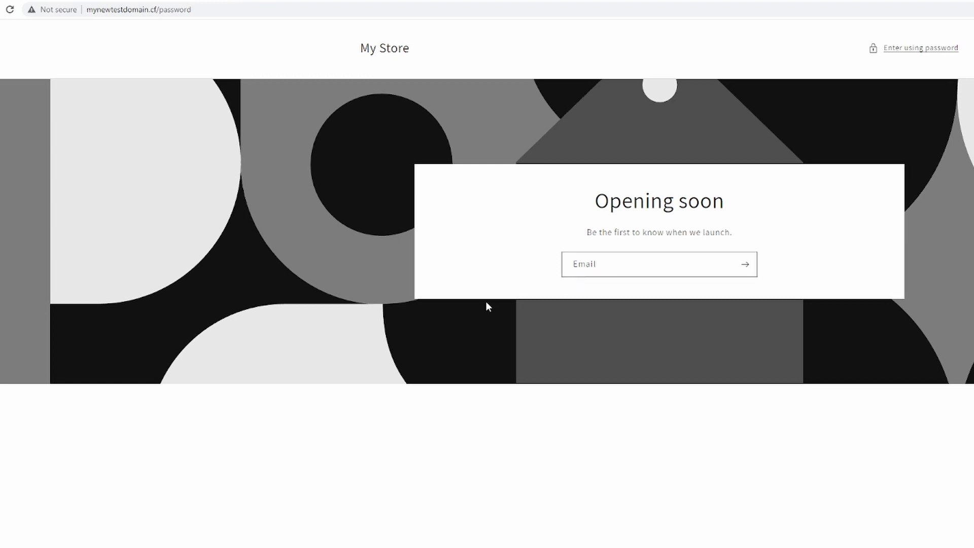